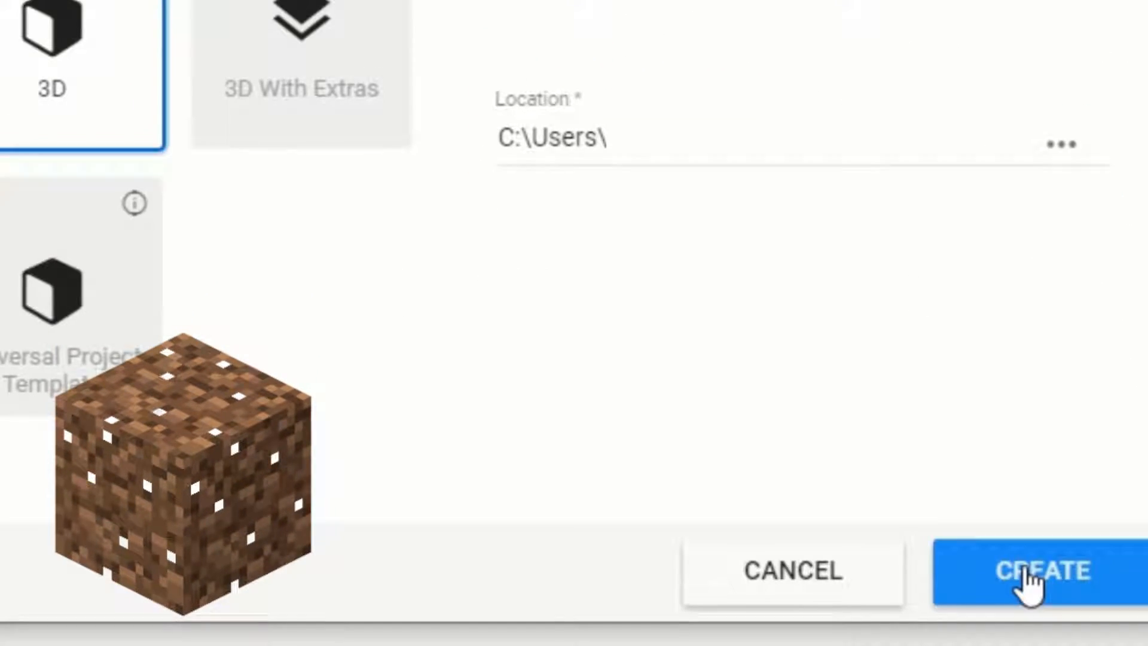
Create the new project from the 3D template in Unity Hub.
{"action": "left_click", "coordinate": [1043, 571]}
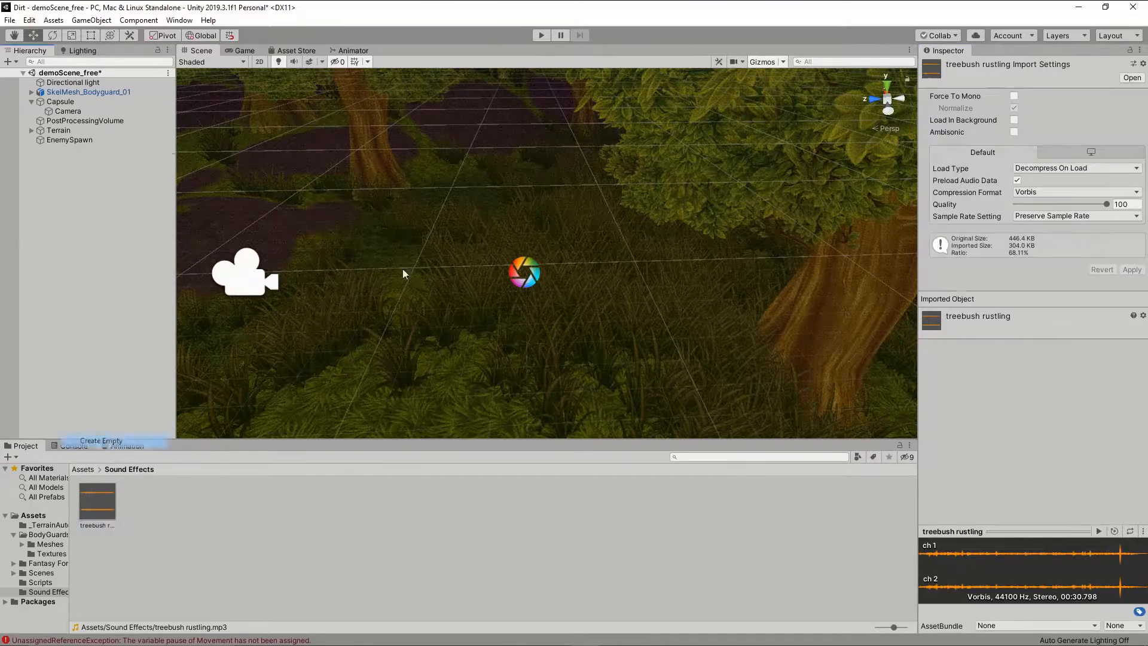
Set up the Capsule player with Camera, EnemySpawn empty, and treebush rustling sound.
{"action": "left_click", "coordinate": [101, 440]}
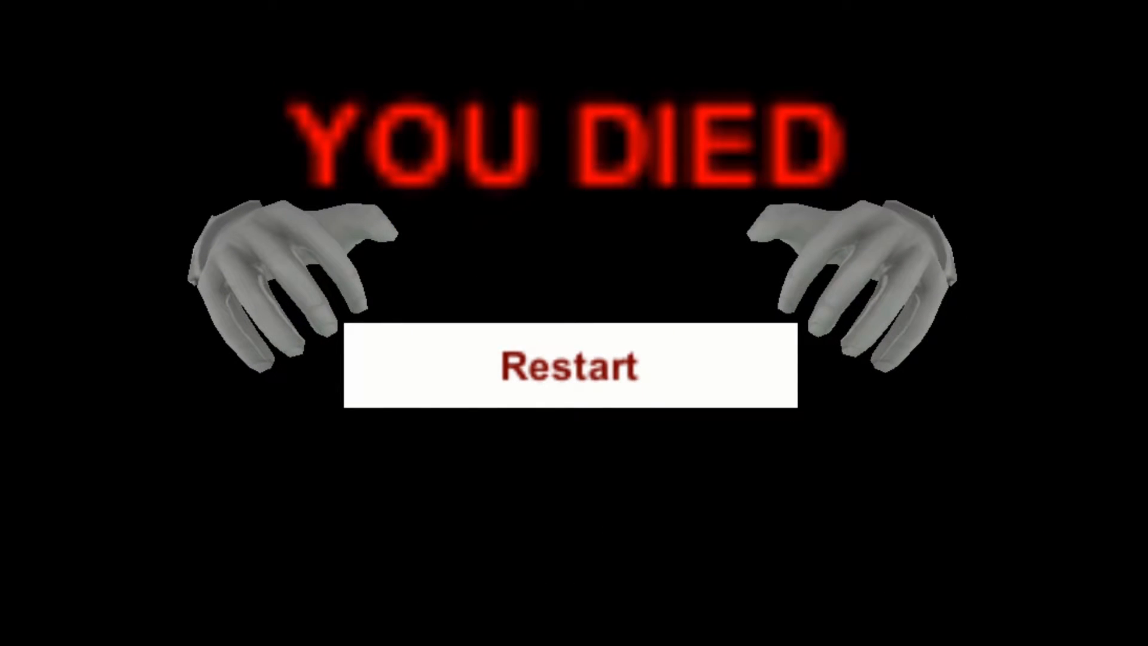
Build the black YOU DIED canvas with hand images and a Restart button.
{"action": "left_click", "coordinate": [570, 366]}
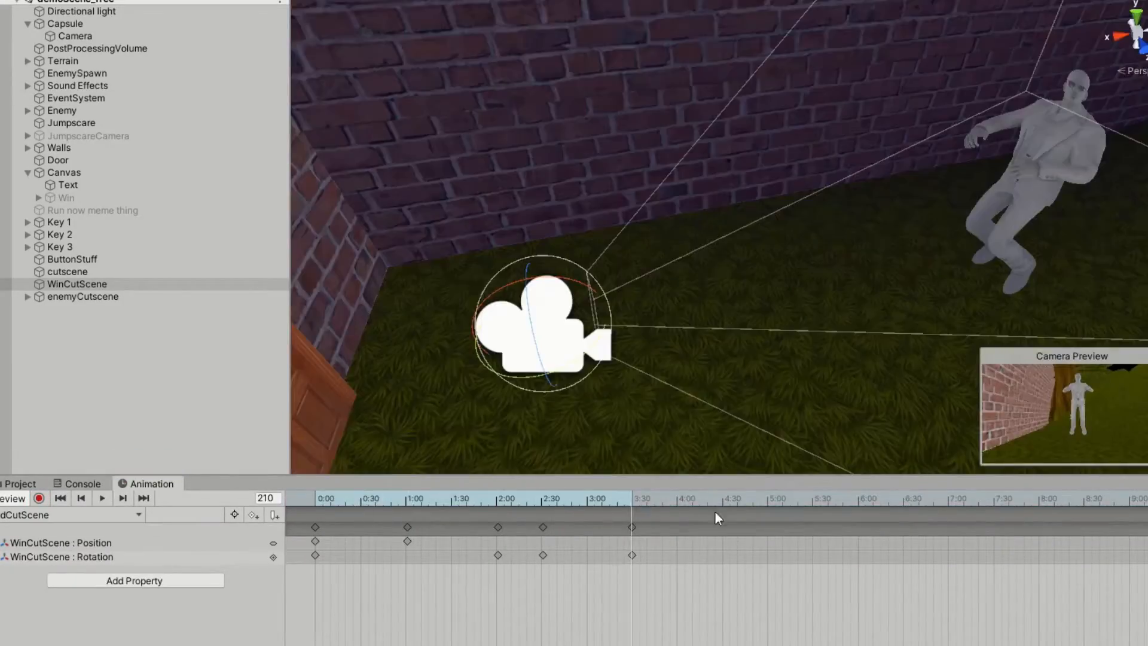
Record WinCutScene position and rotation keyframes up to 3:00 in the Animation window.
{"action": "left_click", "coordinate": [101, 498]}
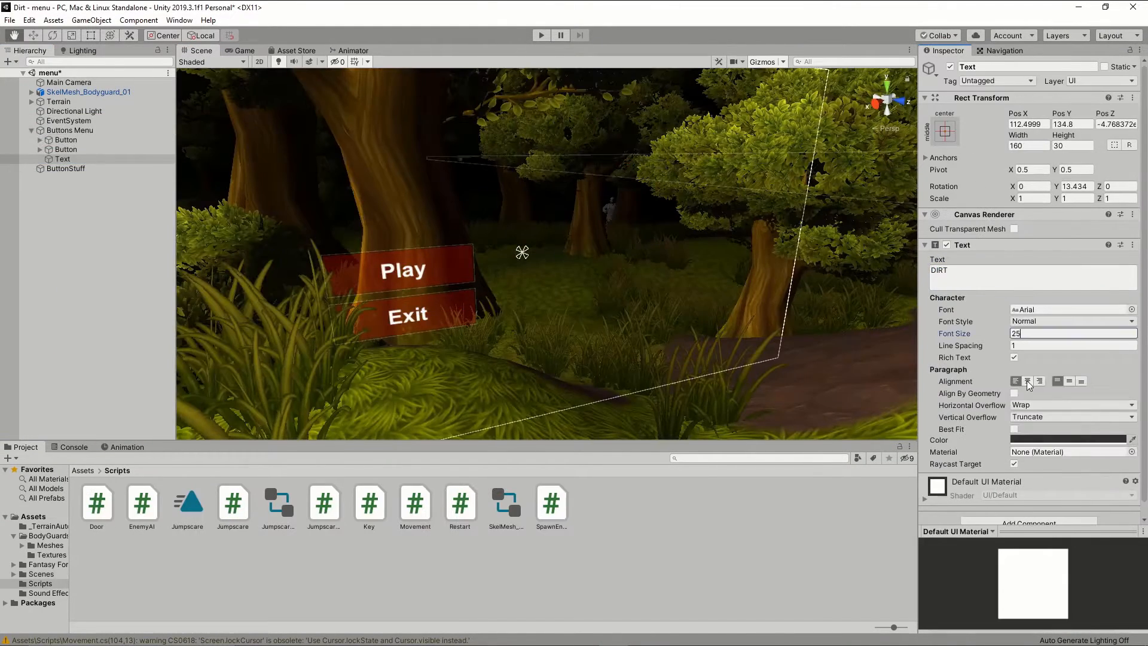
Center-align the DIRT title text at font size 25.
{"action": "left_click", "coordinate": [541, 35]}
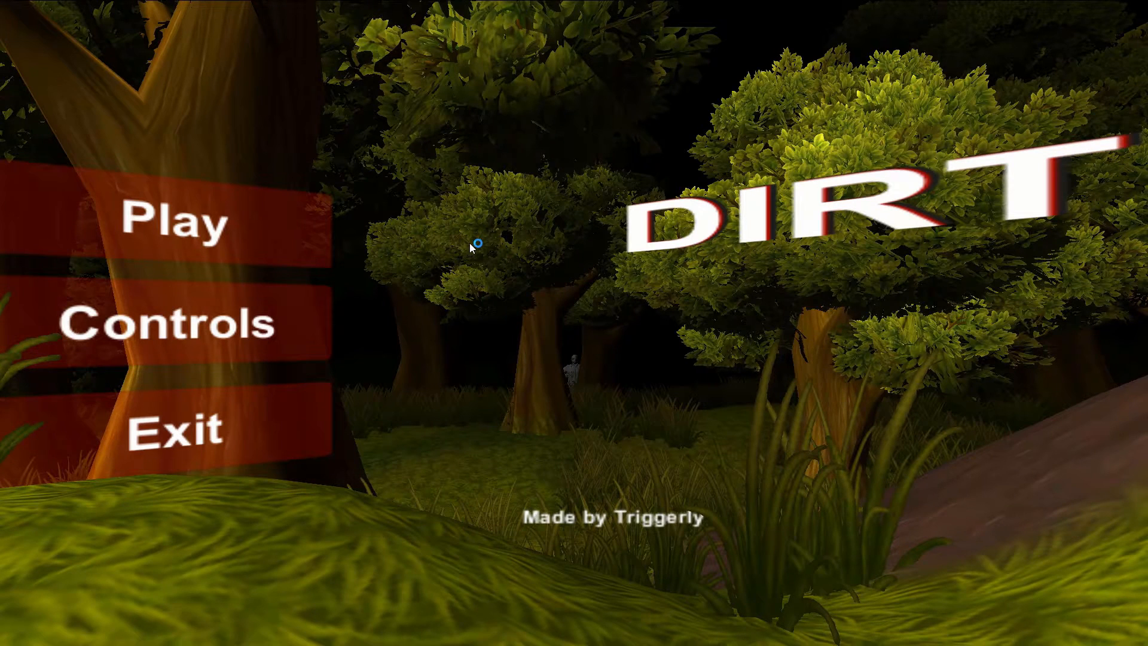
Play the game from the title menu and collect keys in the forest.
{"action": "left_click", "coordinate": [176, 223]}
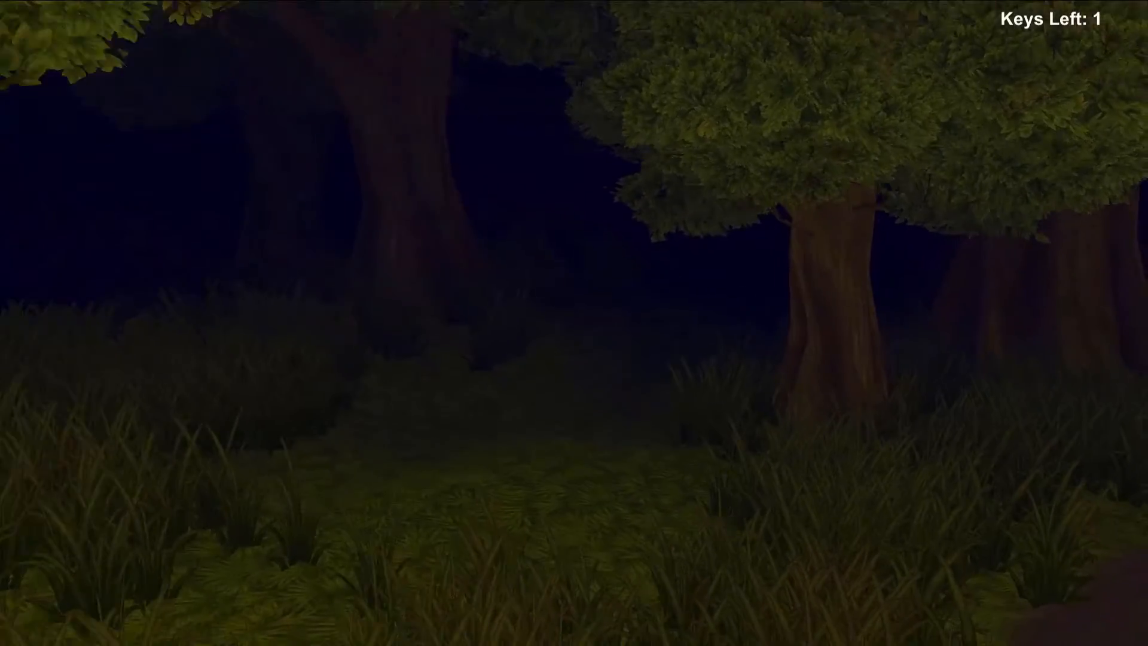
{"action": "mouse_move", "coordinate": [574, 323]}
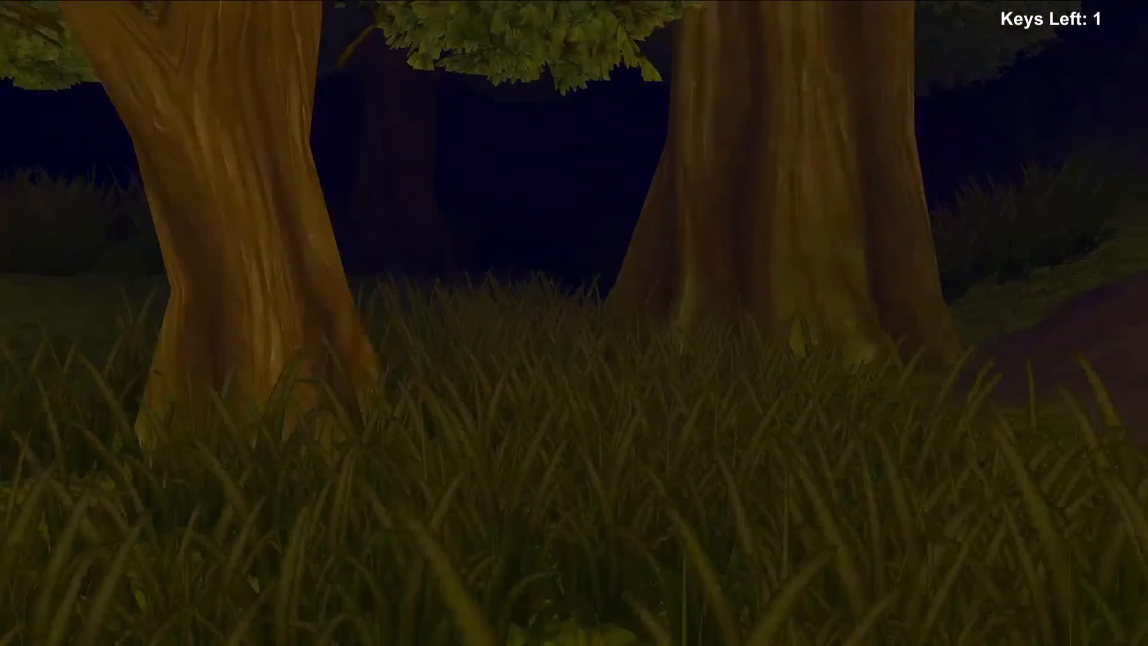